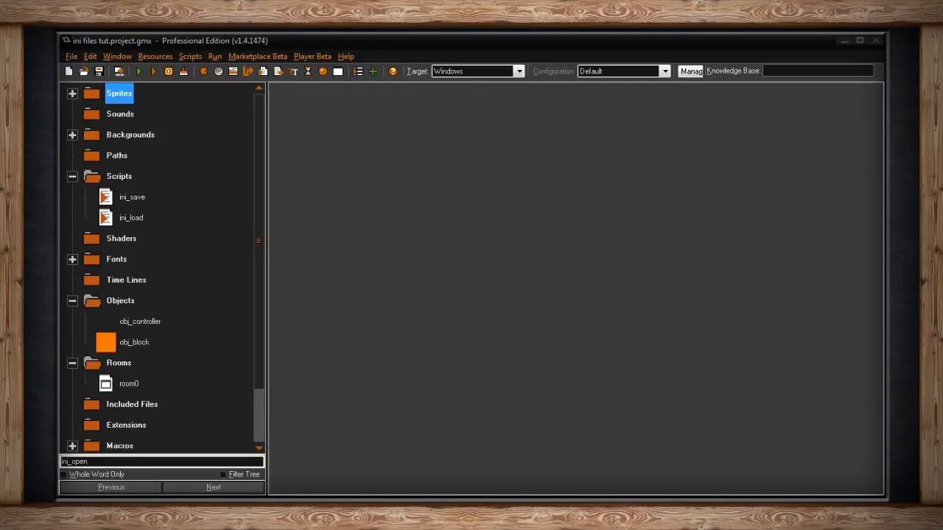
Step: Select and open the ini_save script from the Scripts list
click(132, 197)
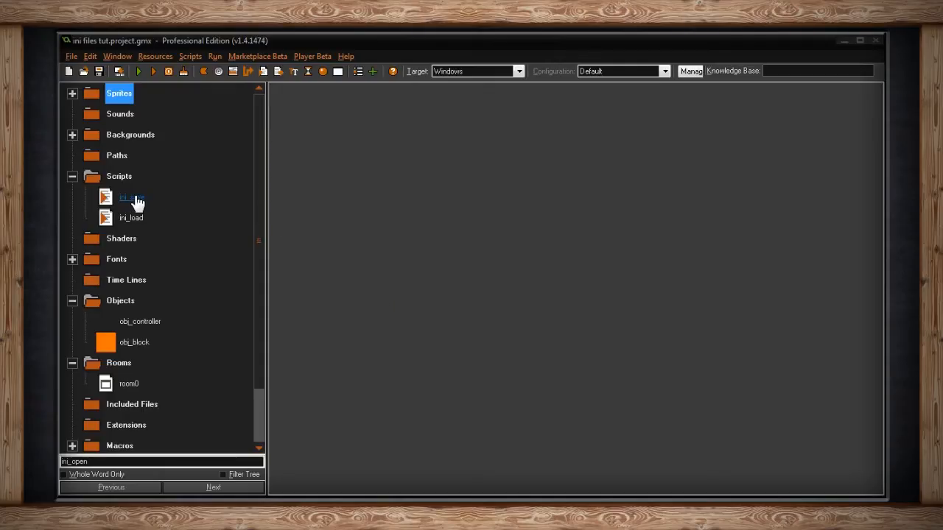
double_click(127, 197)
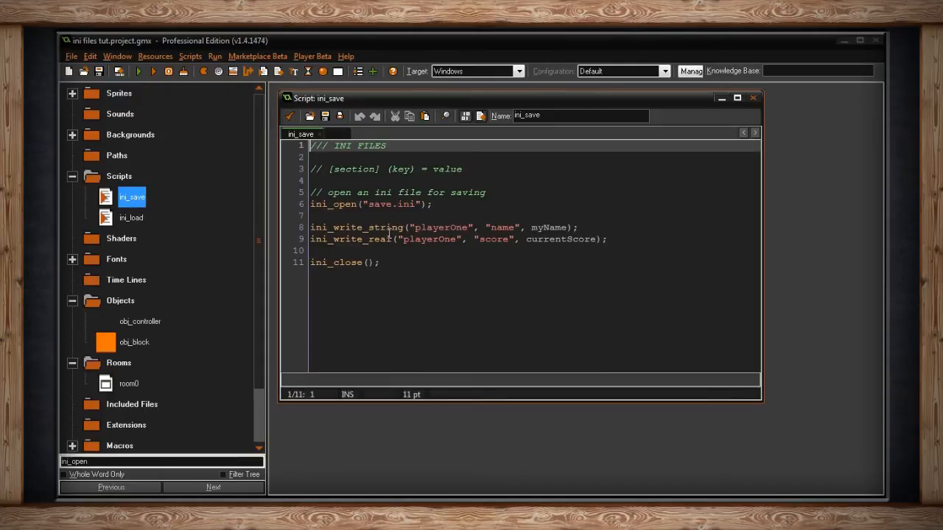
mouse_move(759, 325)
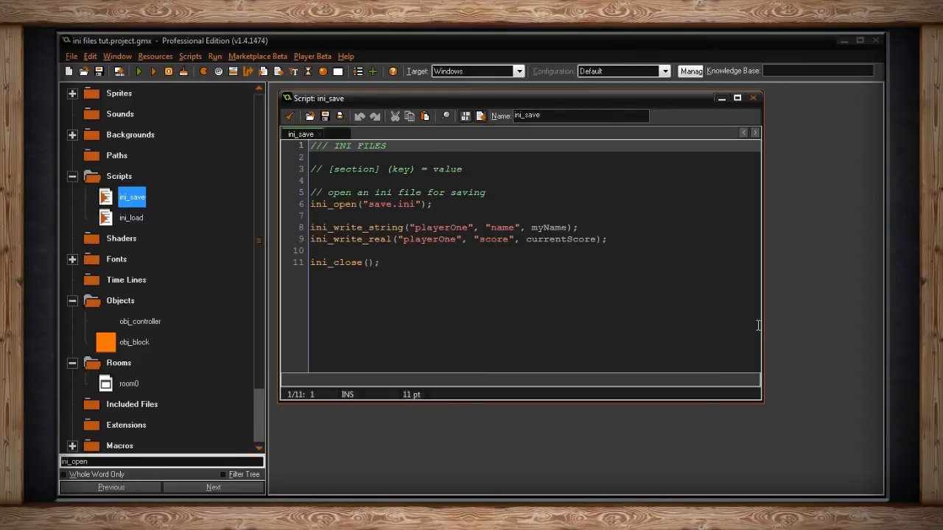
mouse_move(553, 221)
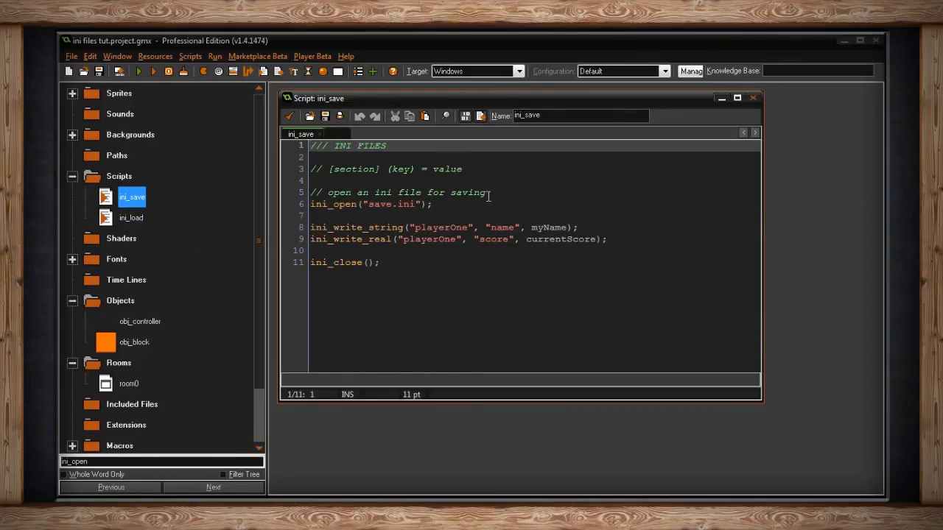
mouse_move(405, 177)
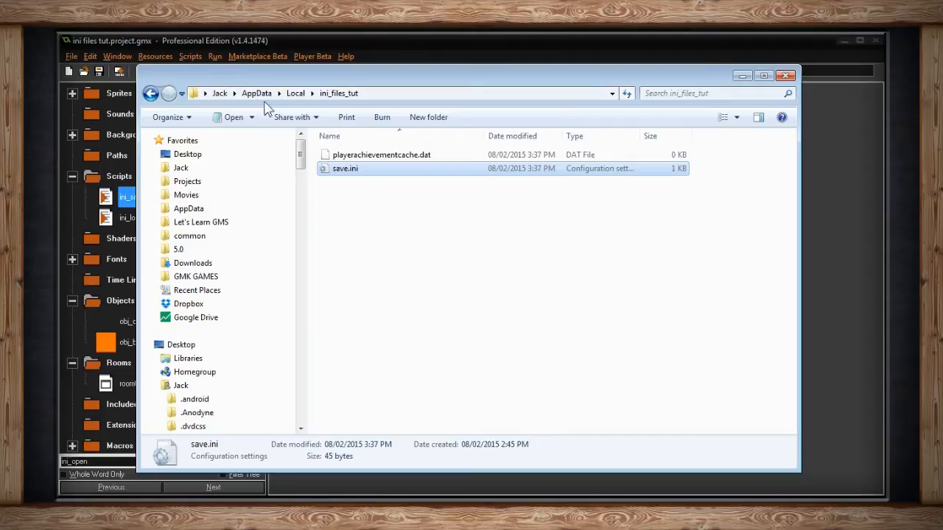
mouse_move(396, 83)
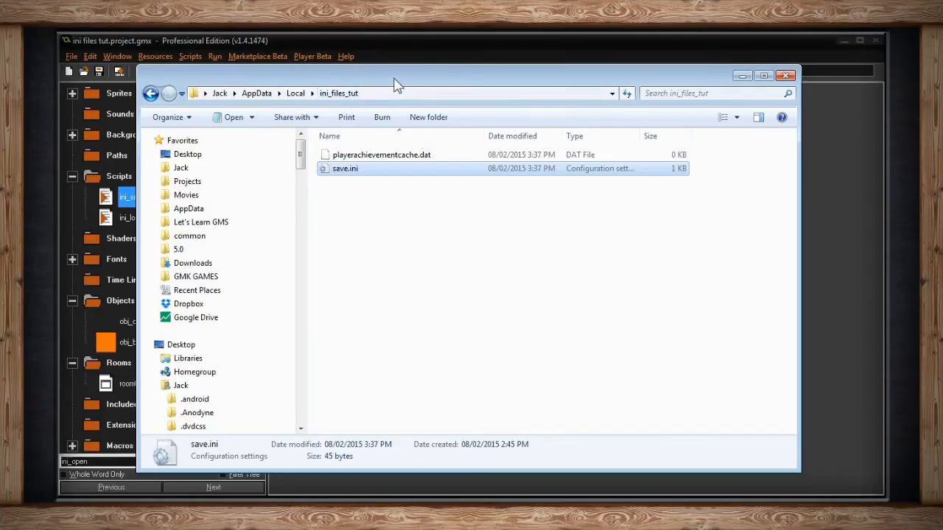
mouse_move(107, 61)
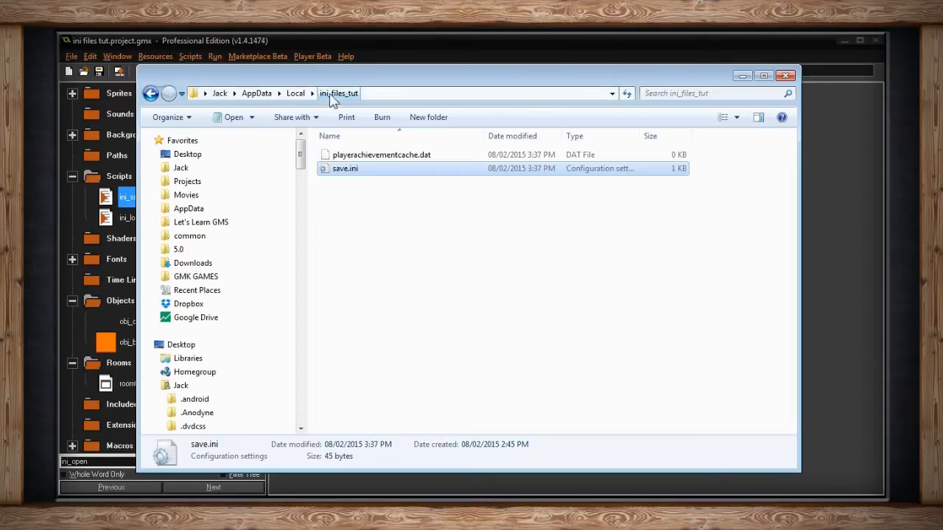
mouse_move(345, 167)
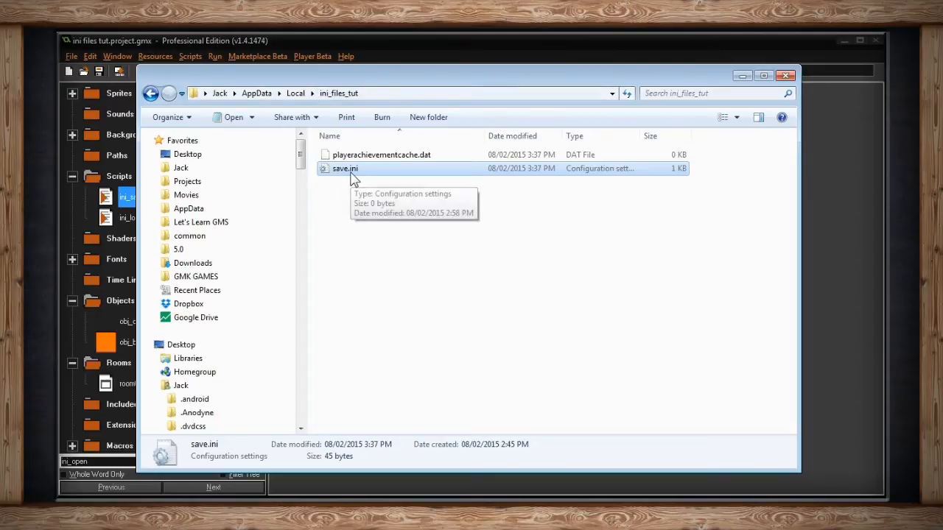
Step: Open save.ini and highlight the playerOne score key and its saved value
double_click(344, 168)
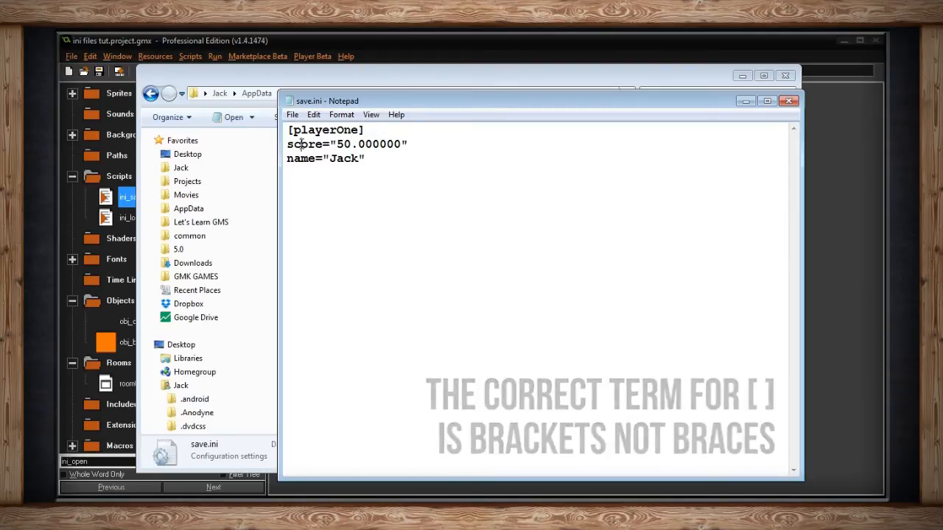
double_click(305, 144)
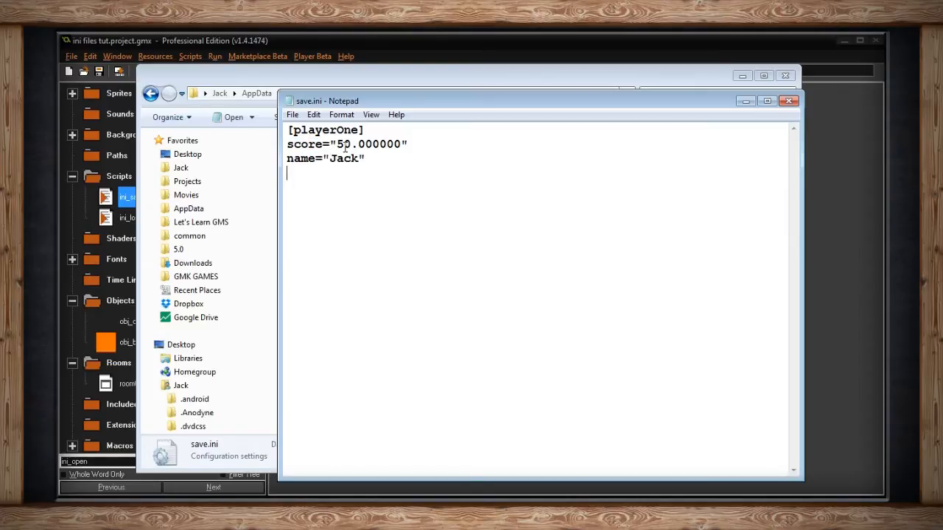
double_click(345, 158)
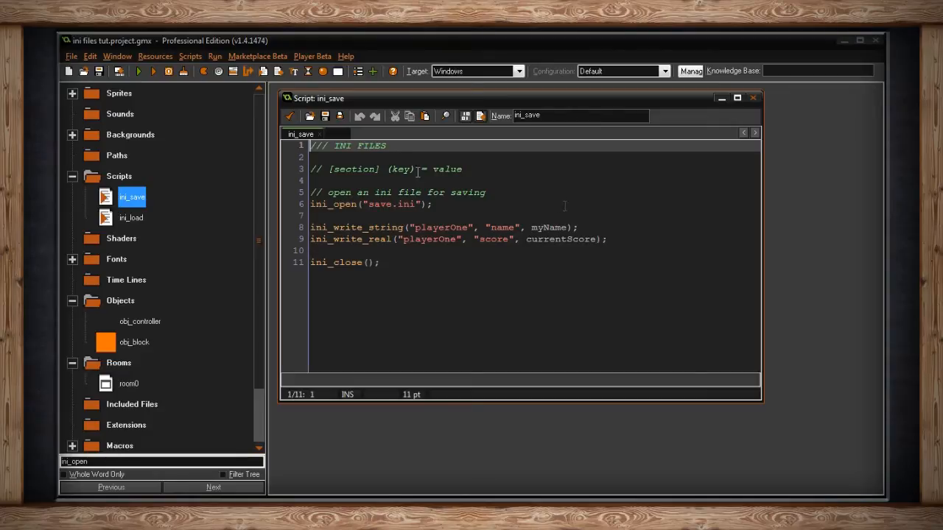
mouse_move(428, 177)
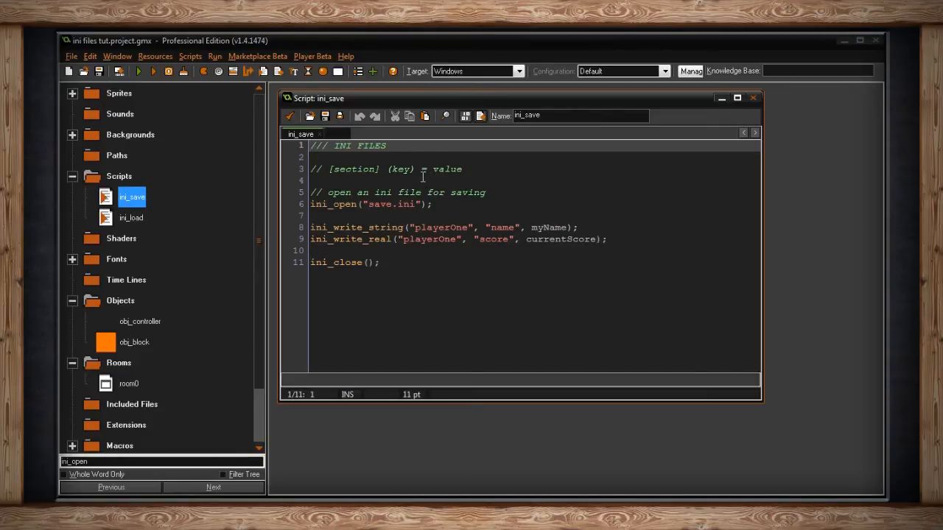
click(346, 204)
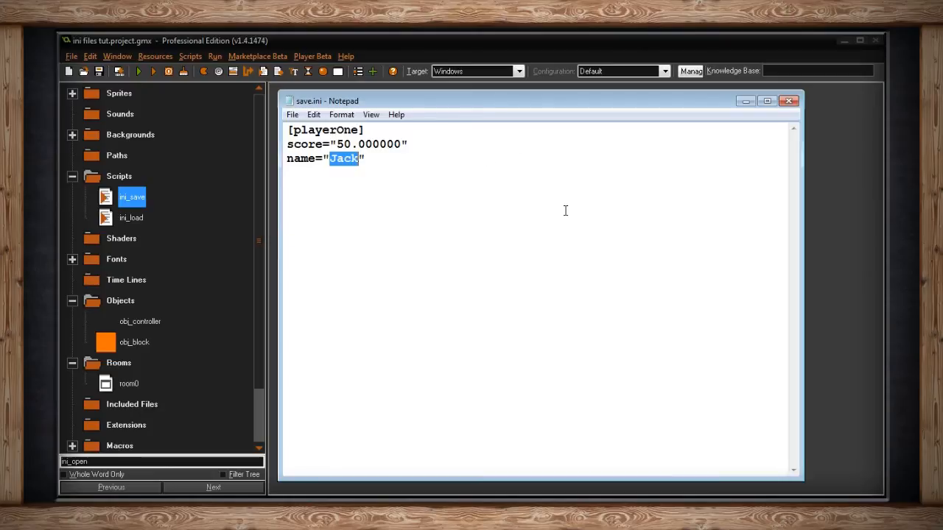
mouse_move(462, 219)
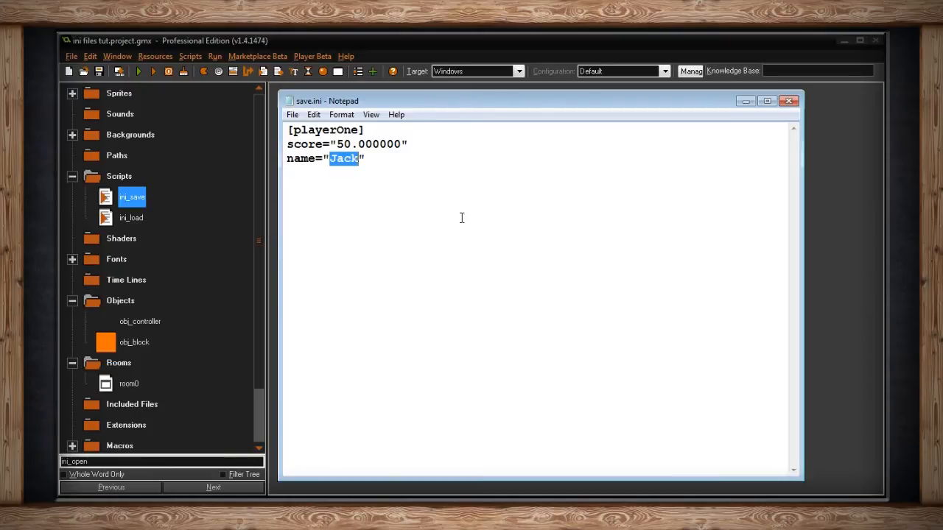
mouse_move(761, 115)
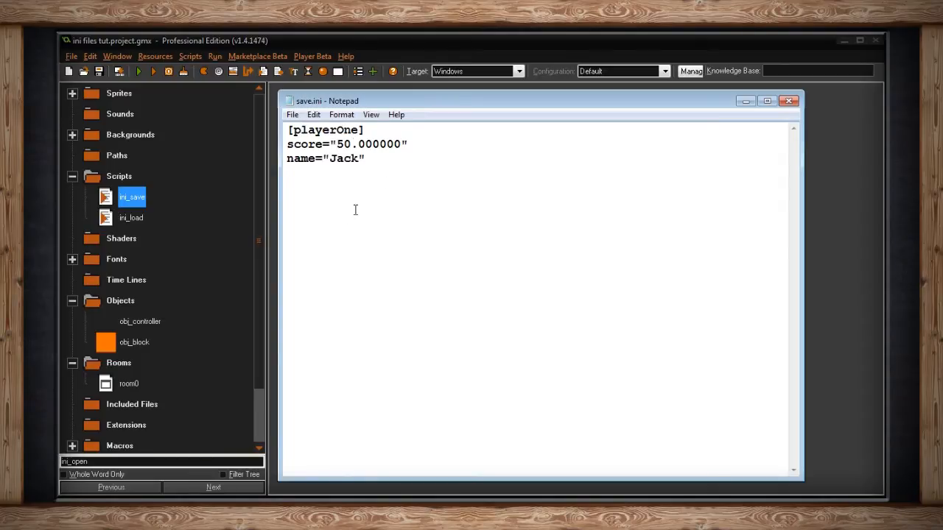
mouse_move(291, 230)
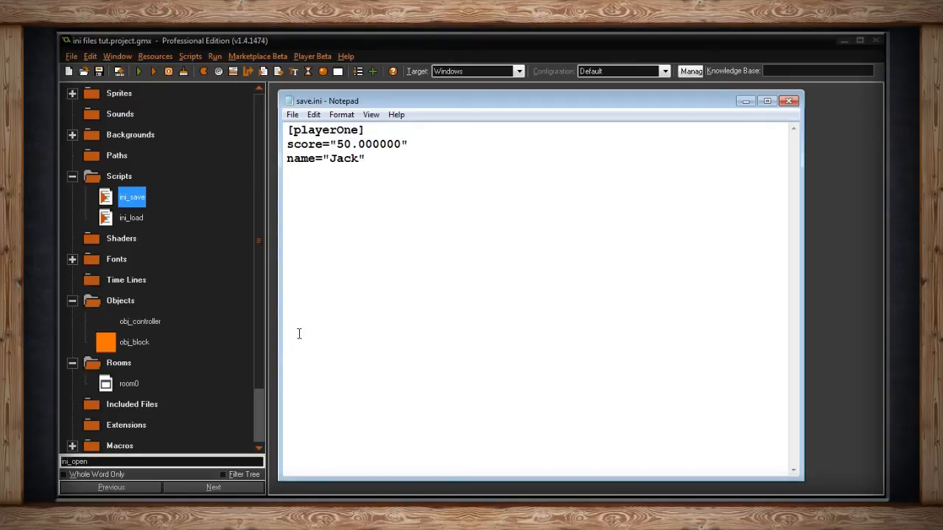
mouse_move(310, 363)
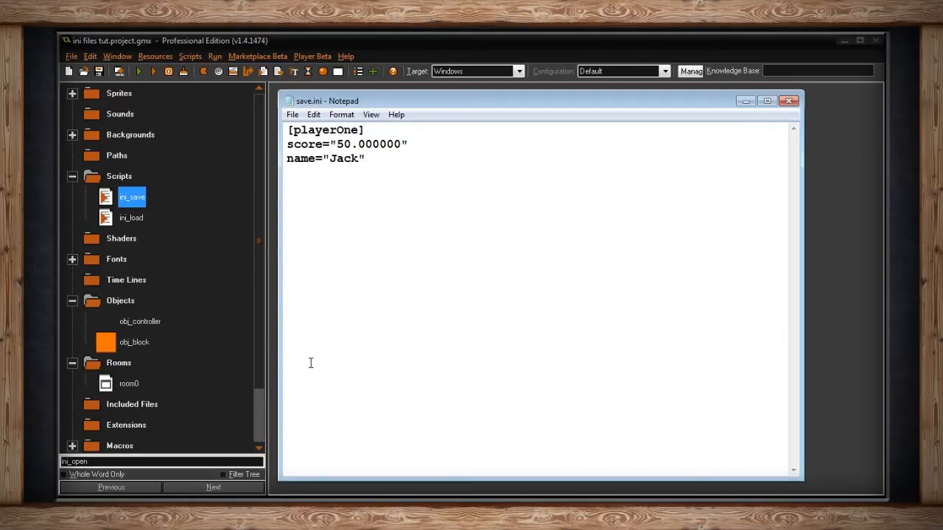
mouse_move(362, 371)
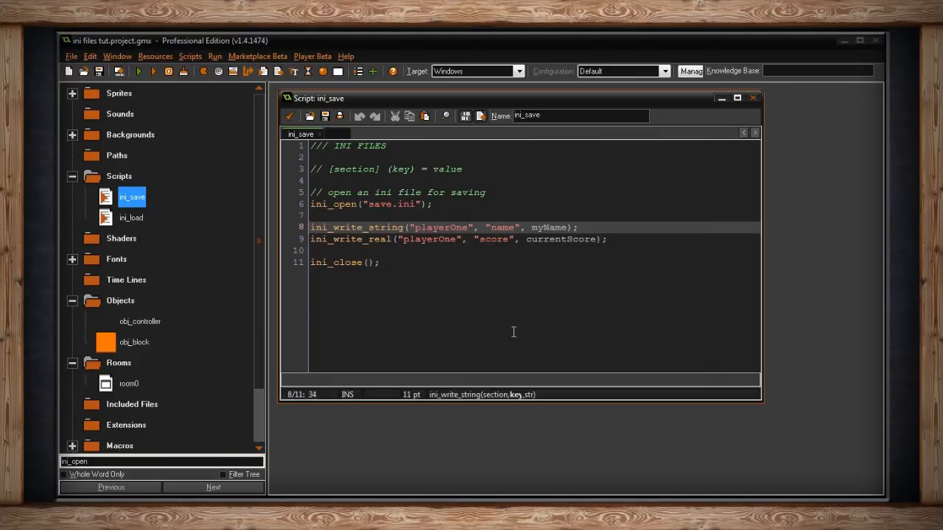
Step: Review the name and score write calls for myName and currentScore, then select ini_load
click(553, 227)
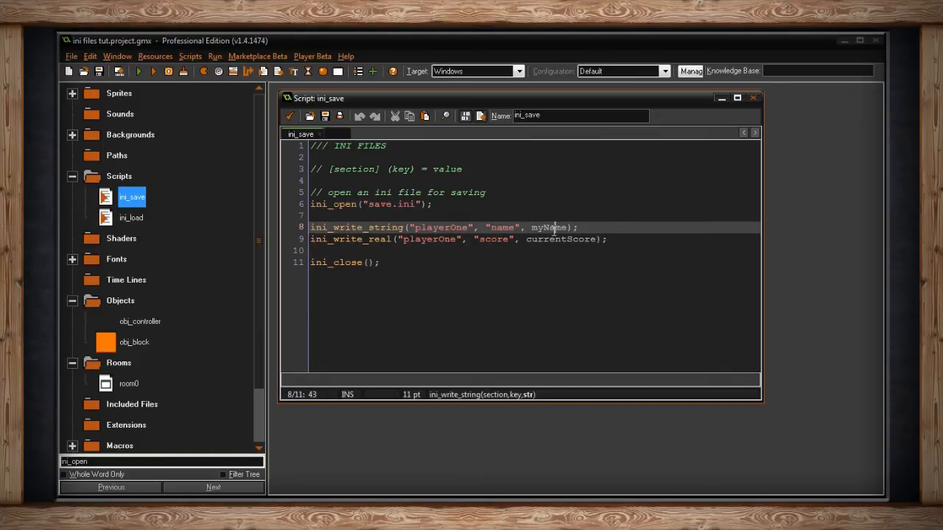
mouse_move(379, 227)
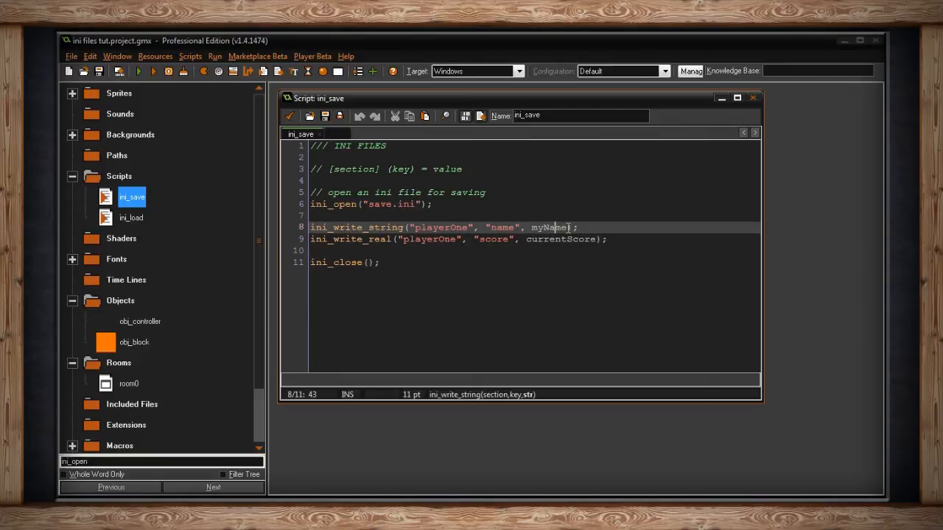
click(496, 239)
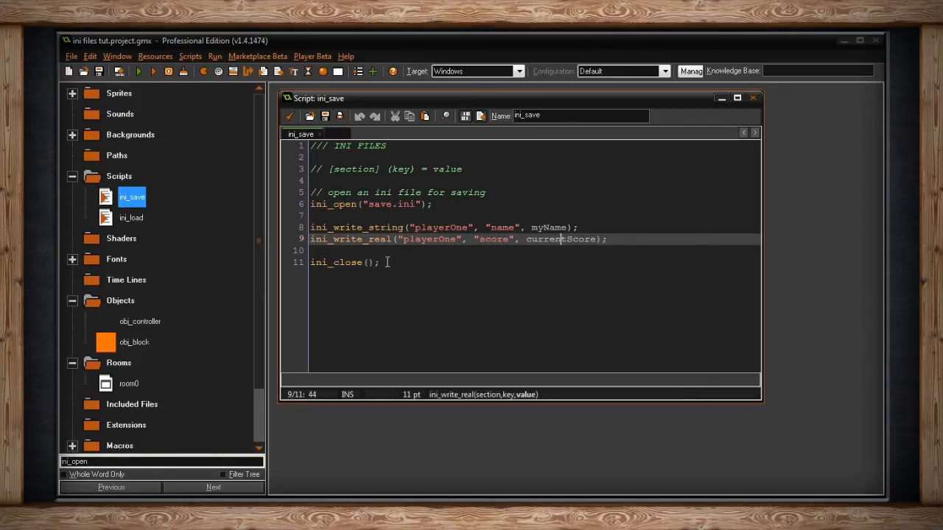
click(379, 263)
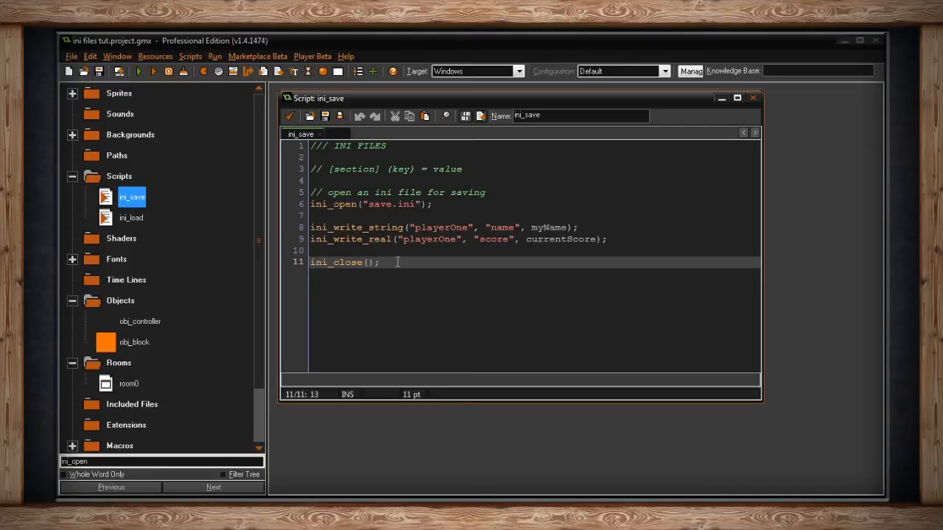
click(130, 218)
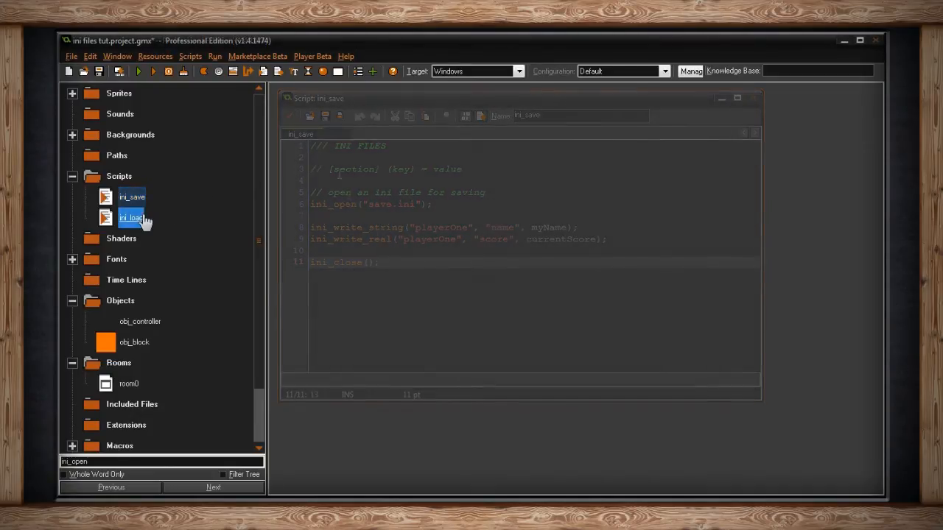
Step: Open ini_load and highlight the myName variable in the name-loading line
double_click(131, 217)
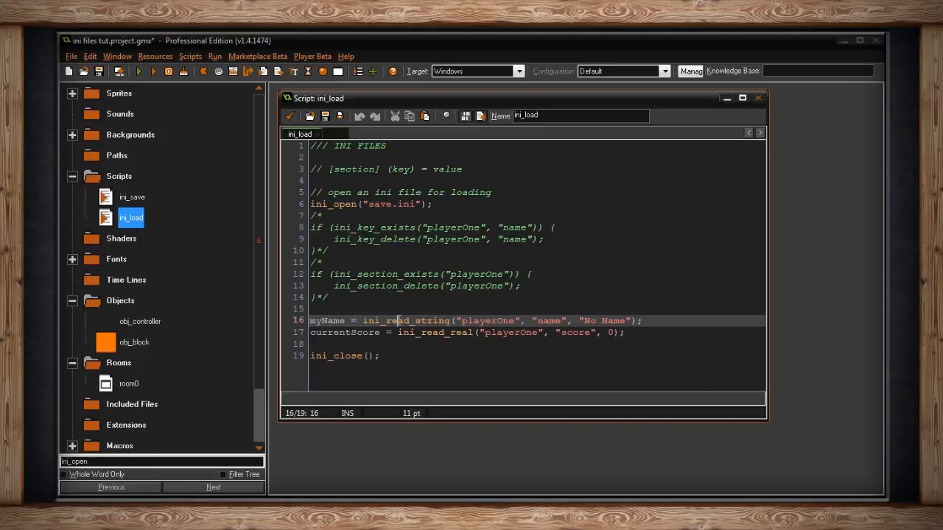
click(462, 333)
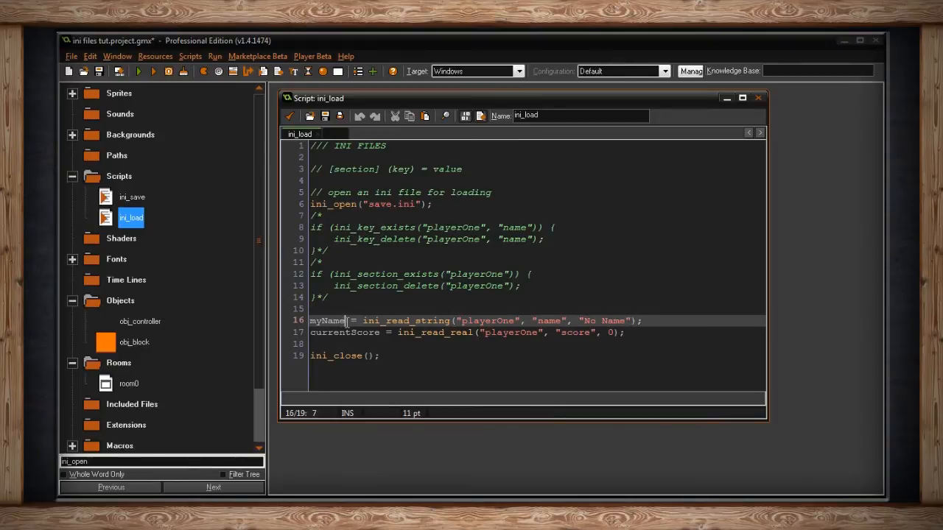
double_click(327, 321)
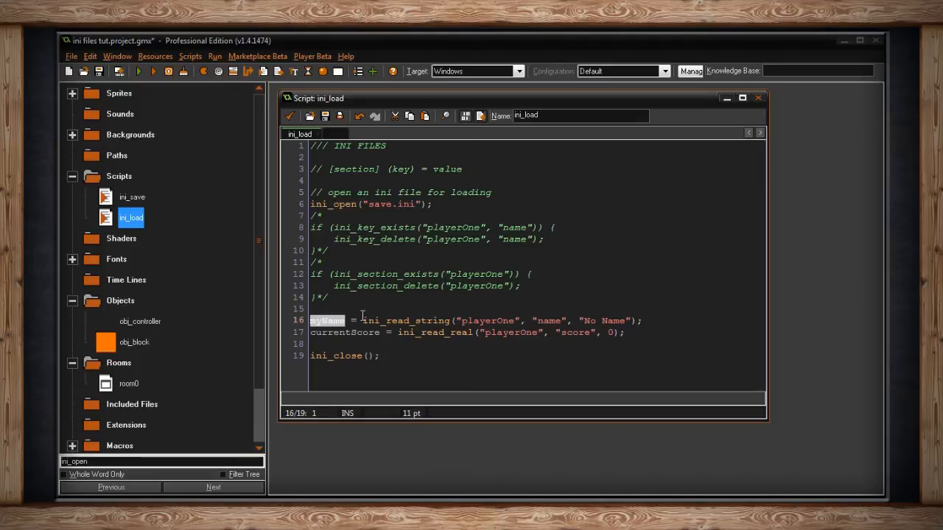
click(361, 321)
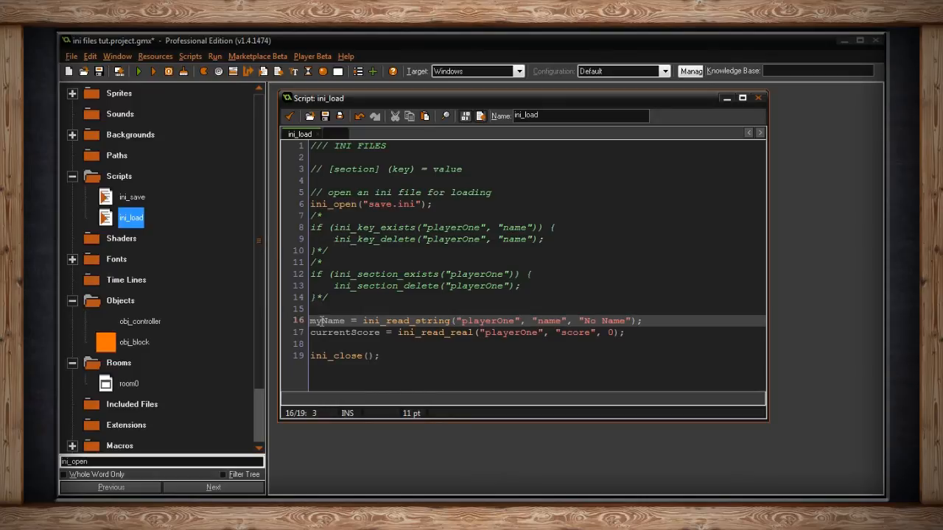
Step: Review the score read and ini_close call, then close the ini_load script
click(358, 332)
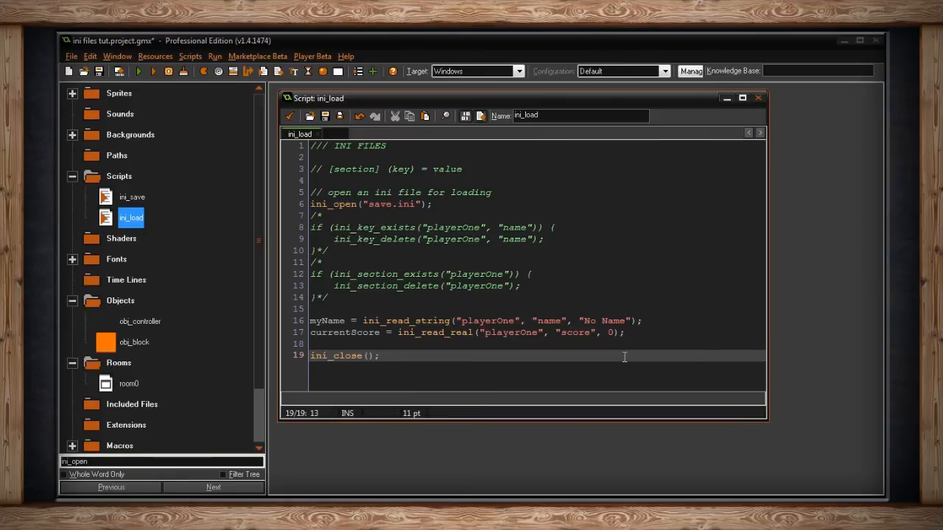
click(376, 355)
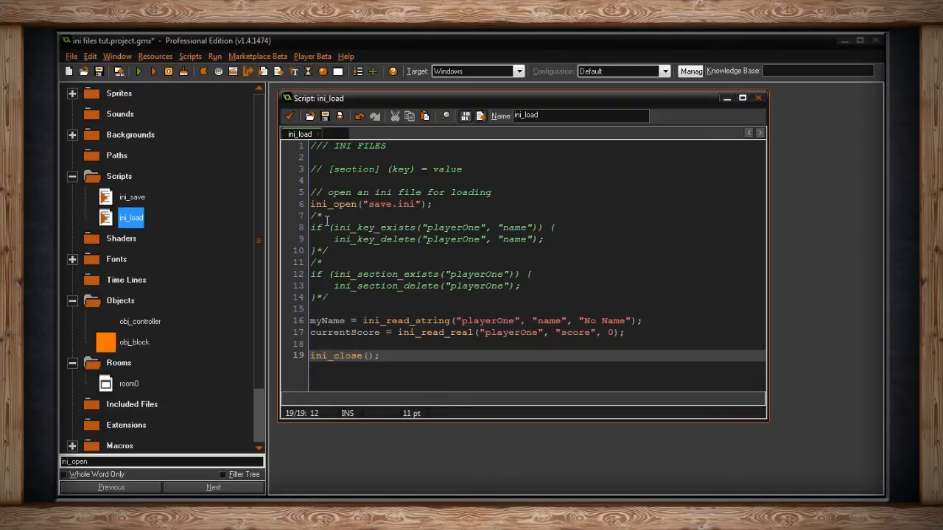
click(758, 97)
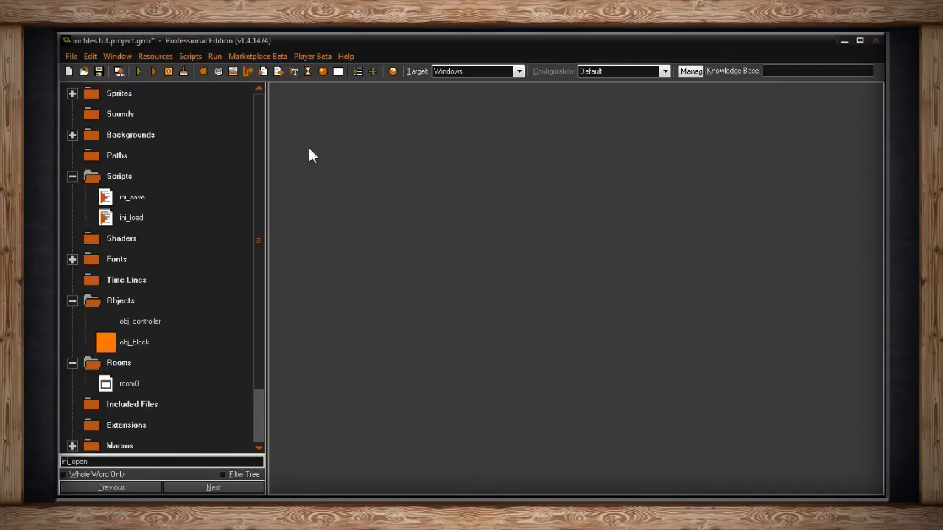
mouse_move(278, 304)
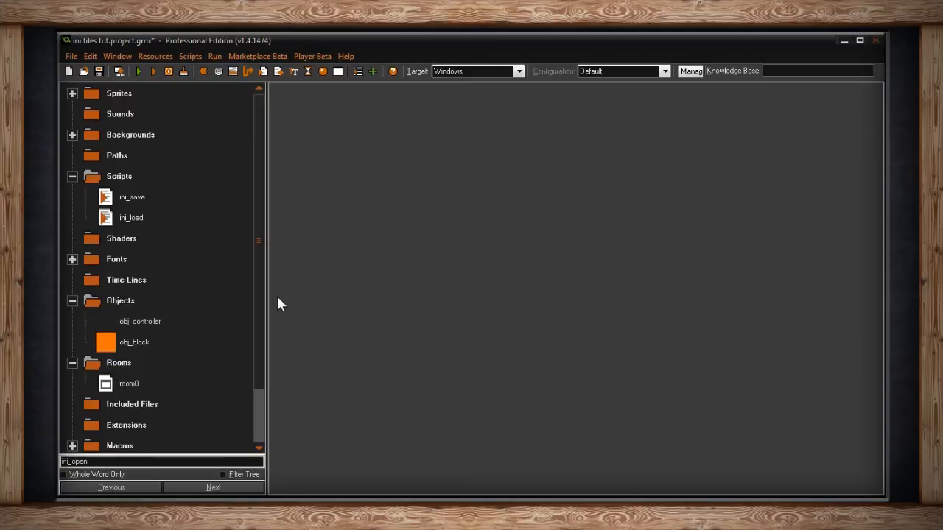
double_click(140, 321)
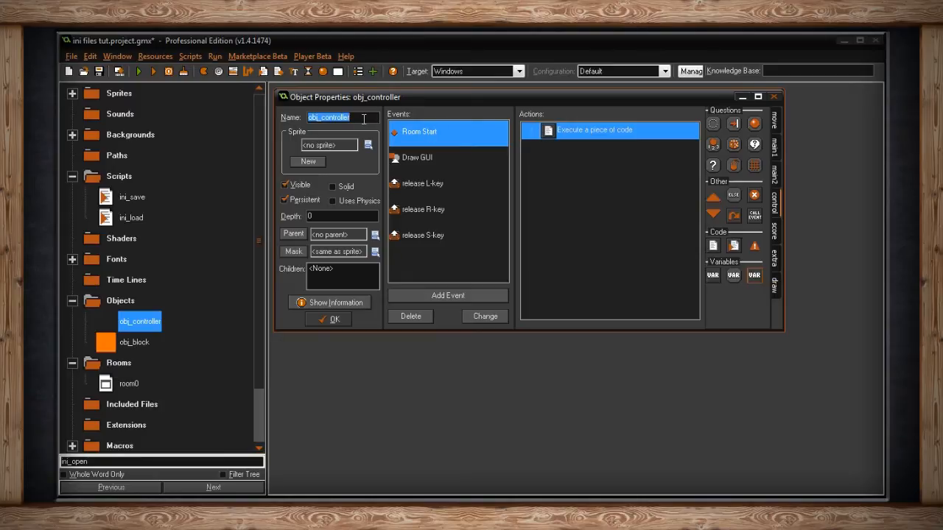
mouse_move(361, 118)
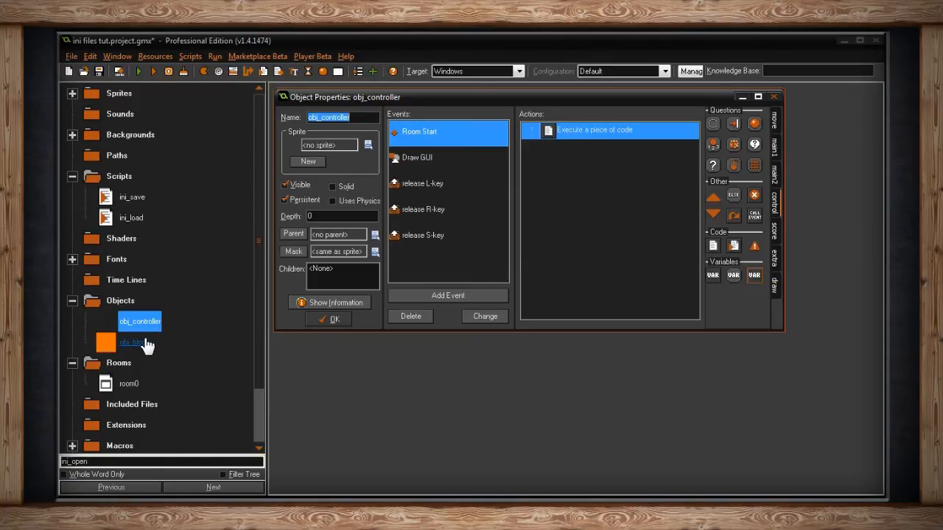
double_click(594, 129)
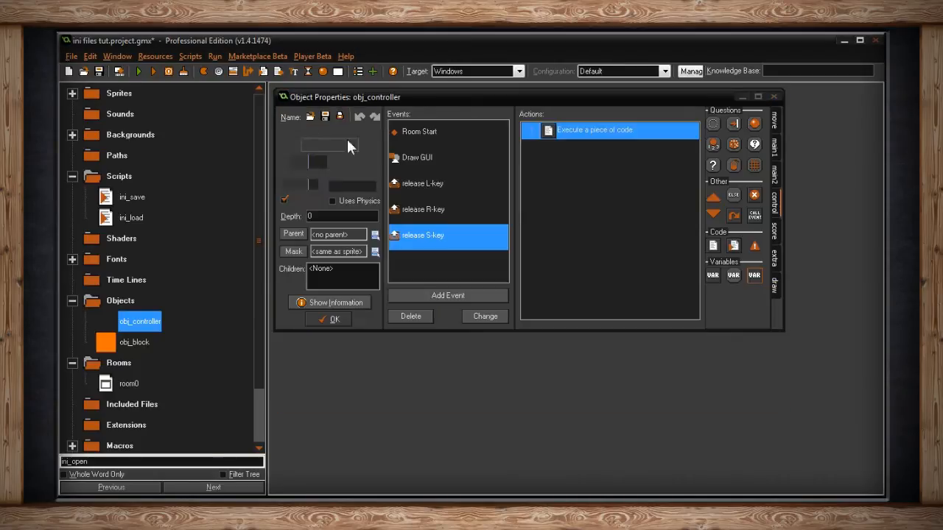
click(423, 209)
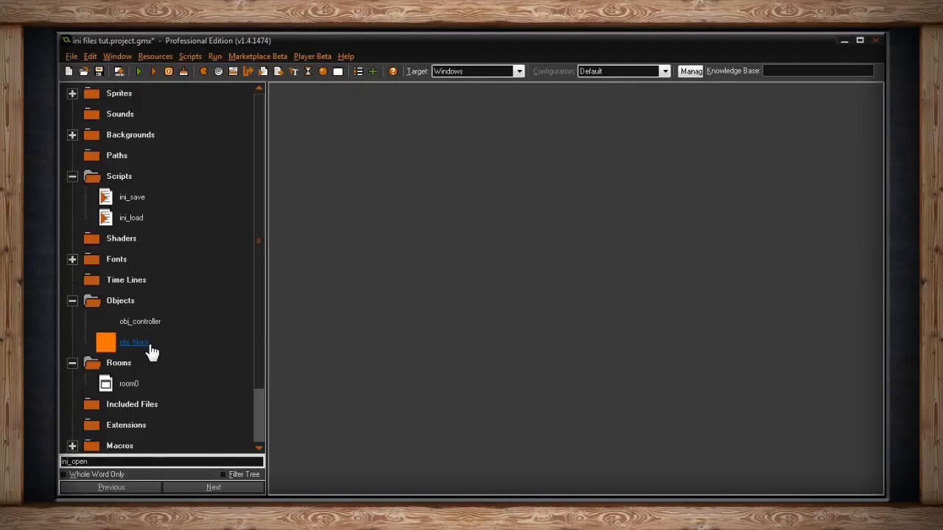
double_click(129, 383)
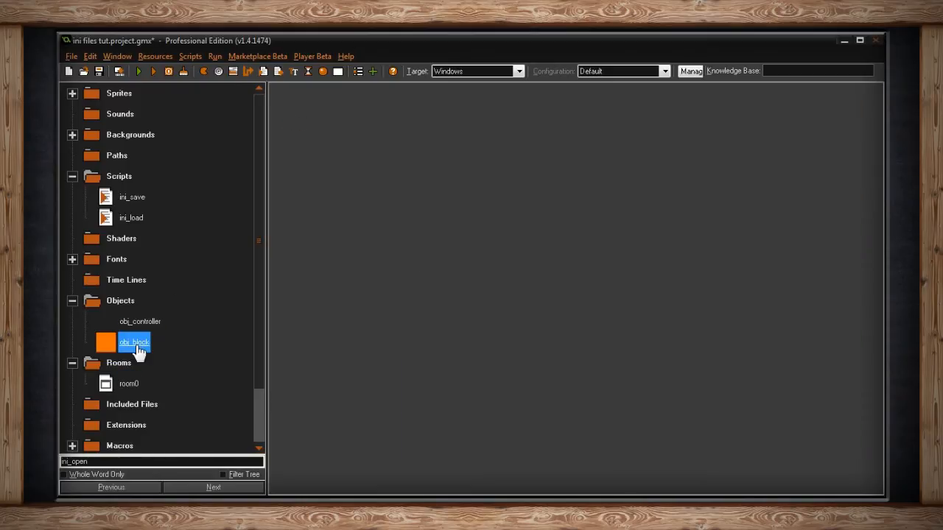
double_click(134, 342)
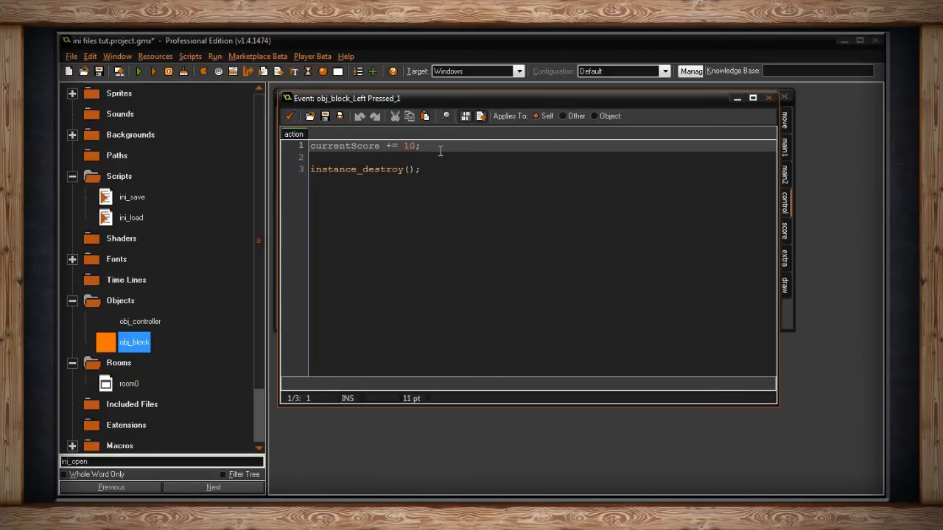
mouse_move(364, 168)
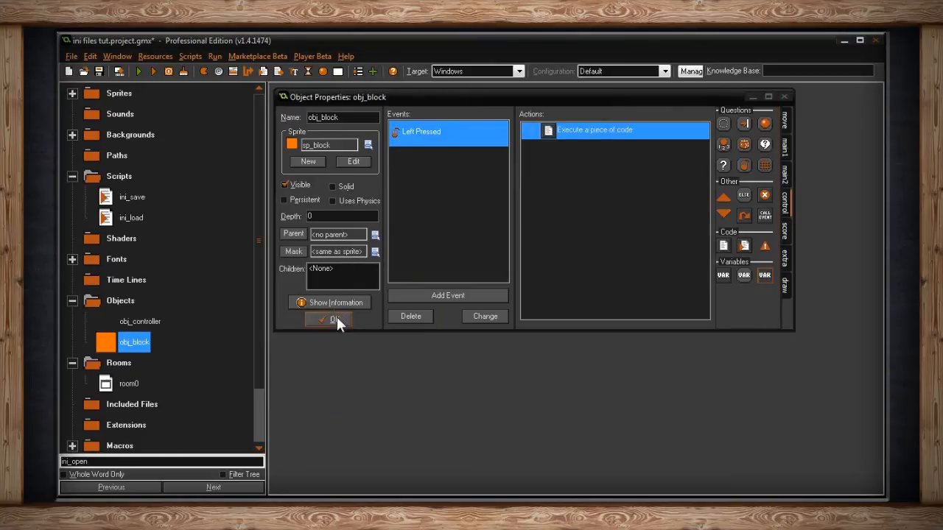
click(329, 319)
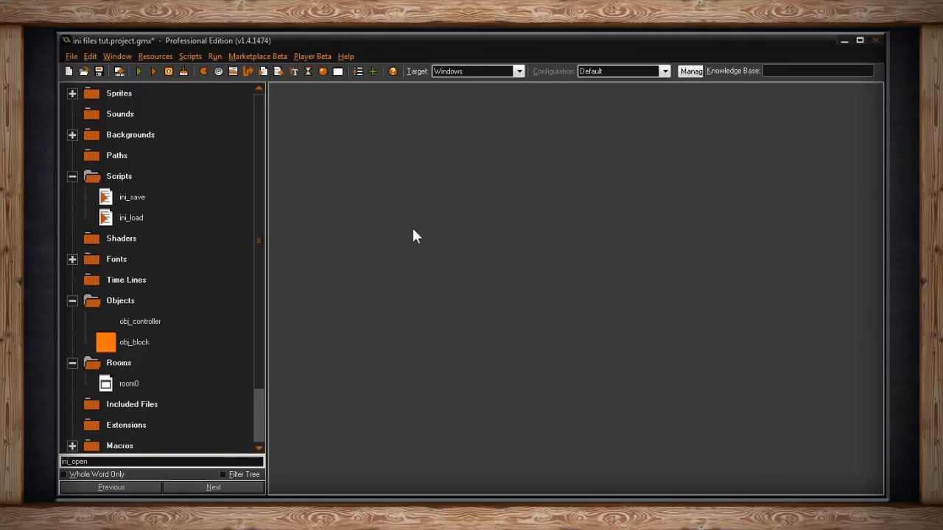
Step: Run the game to test saving and loading
click(139, 71)
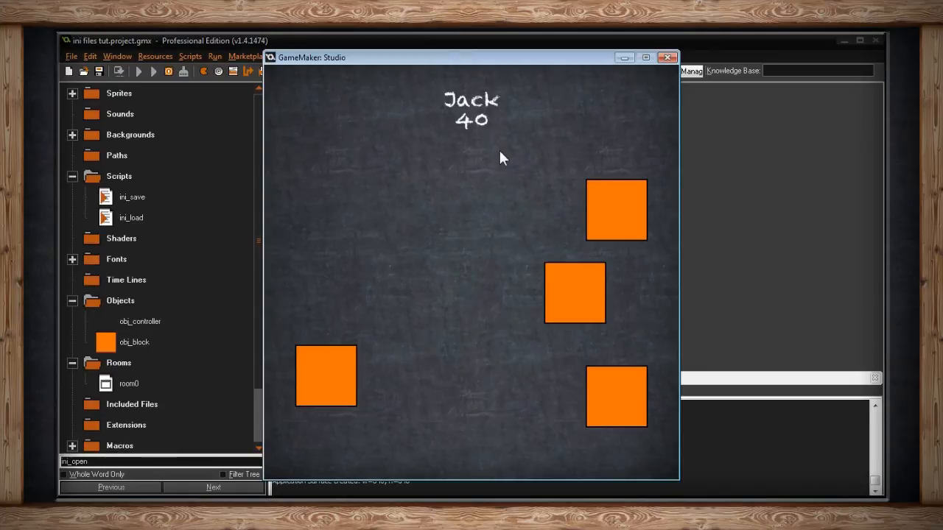
mouse_move(492, 166)
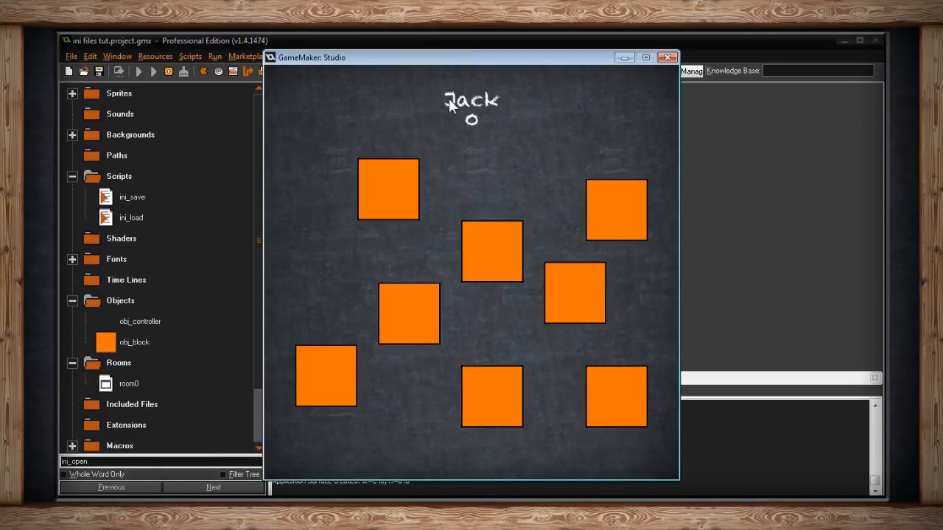
mouse_move(482, 133)
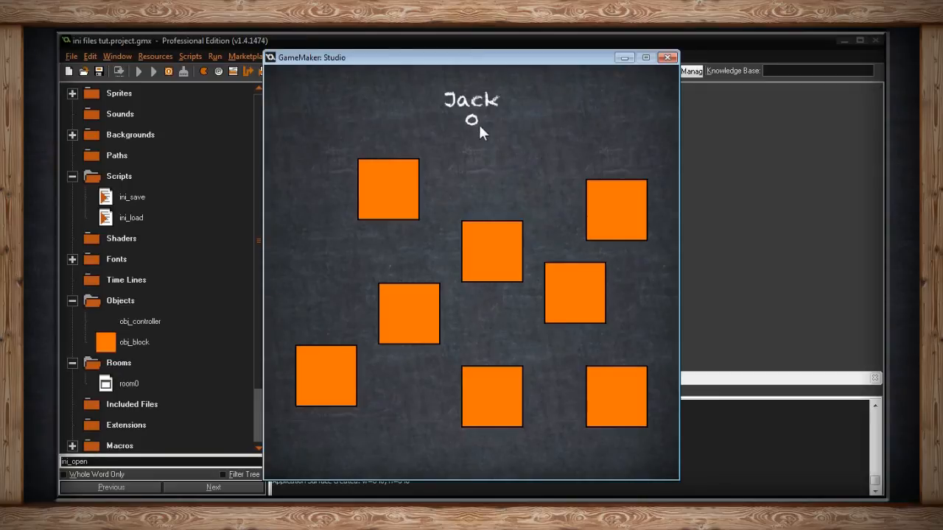
mouse_move(512, 147)
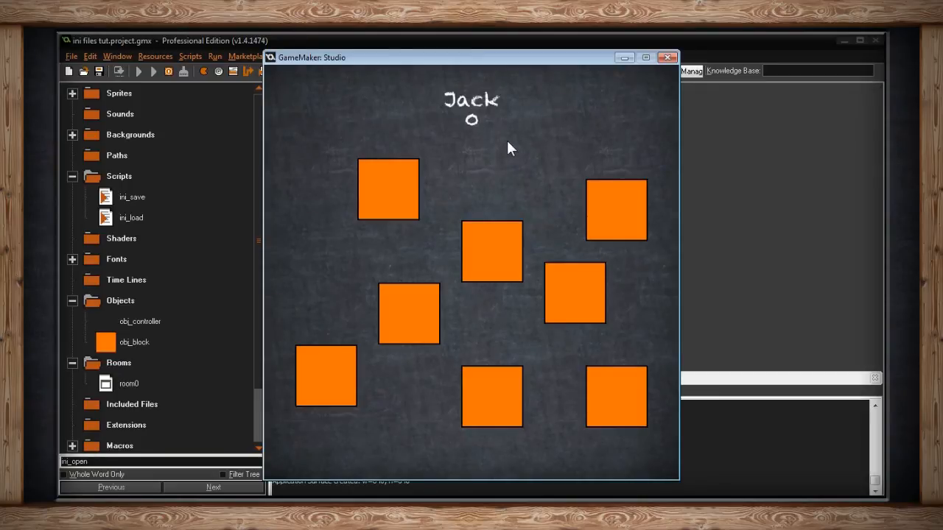
mouse_move(501, 74)
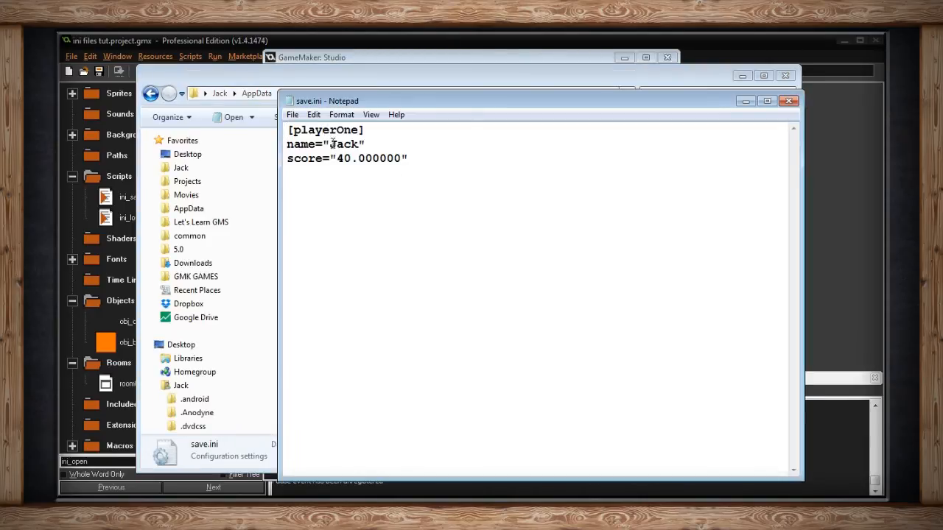
Step: Highlight the saved score value 40 in save.ini, then clear it
double_click(343, 158)
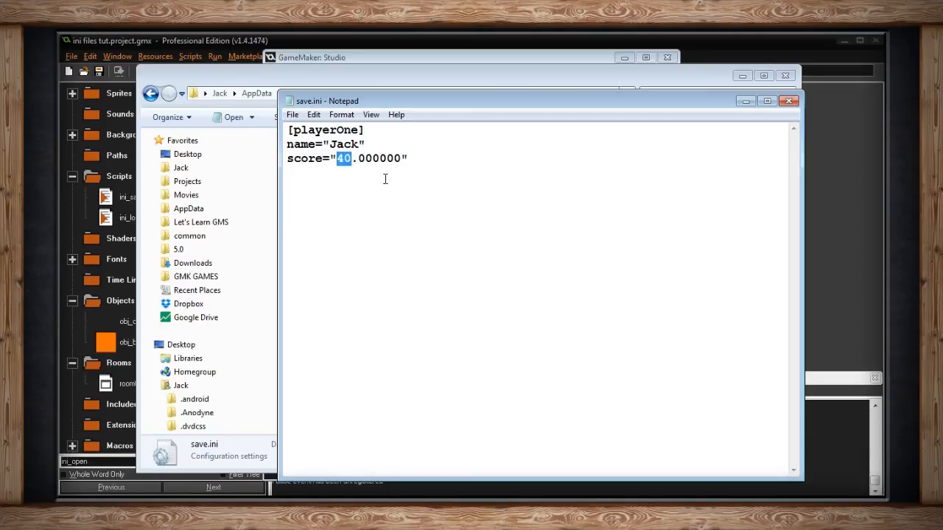
click(789, 101)
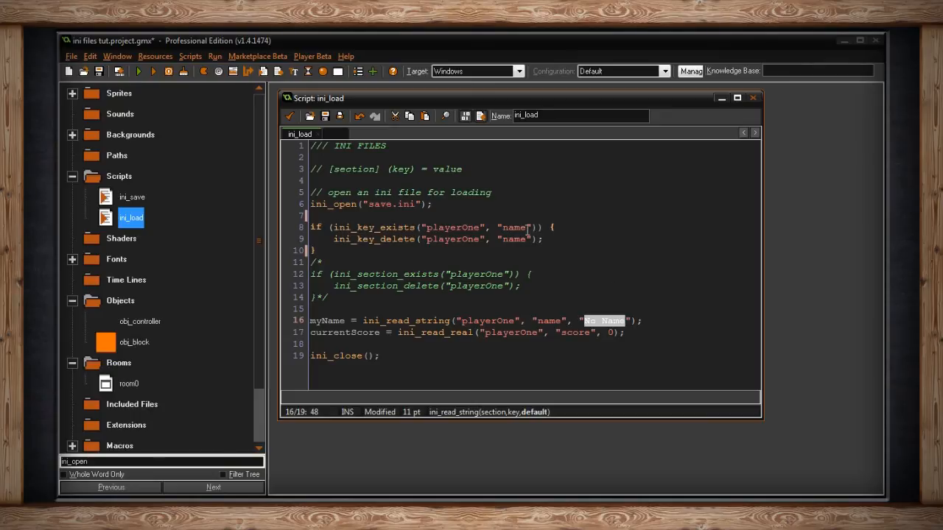
Step: Close ini_load, run the game, and open save.ini showing score 60 and Jack
click(753, 98)
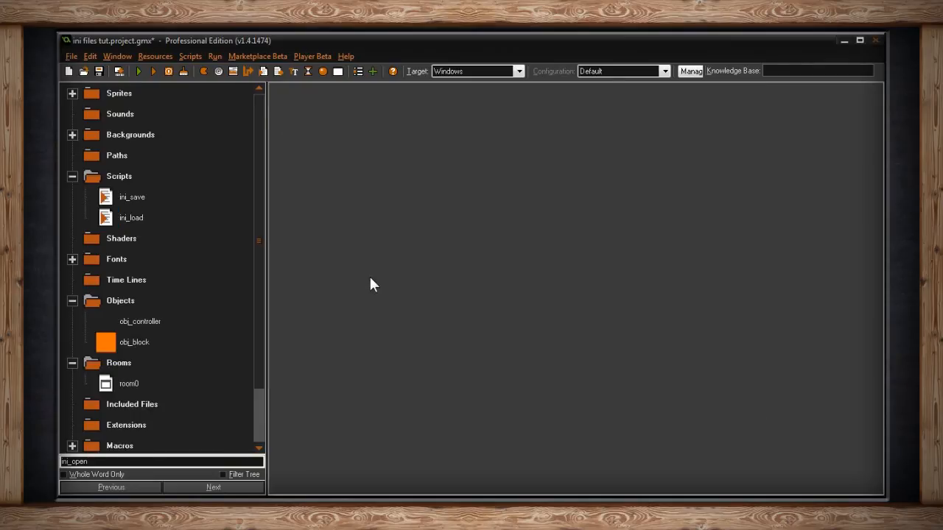
click(139, 70)
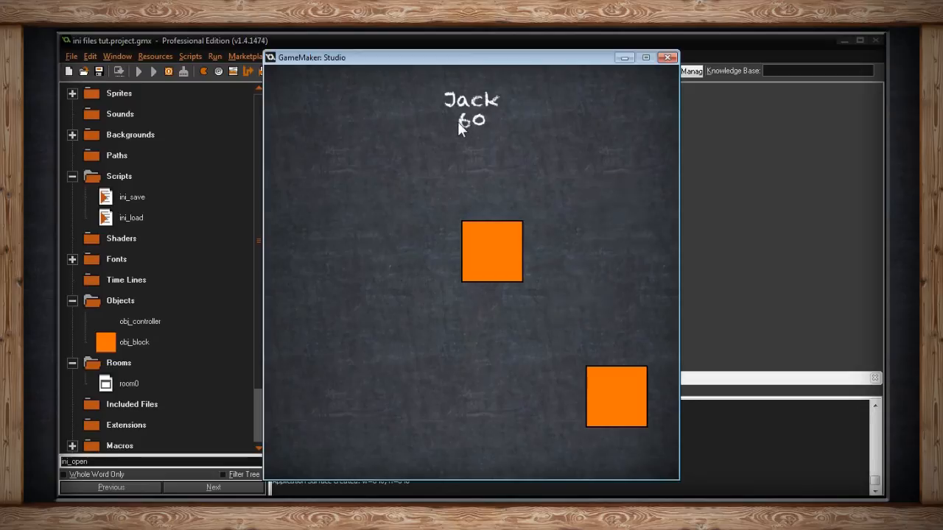
mouse_move(566, 153)
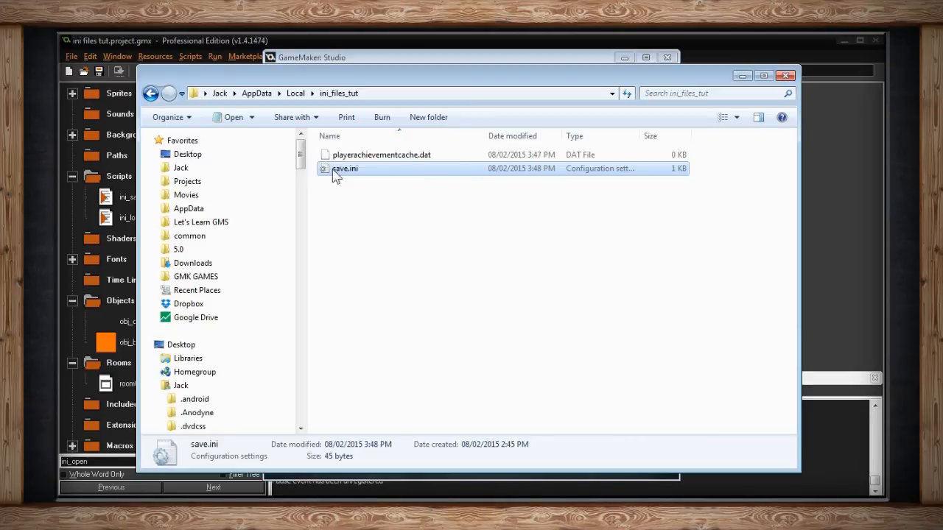
double_click(344, 168)
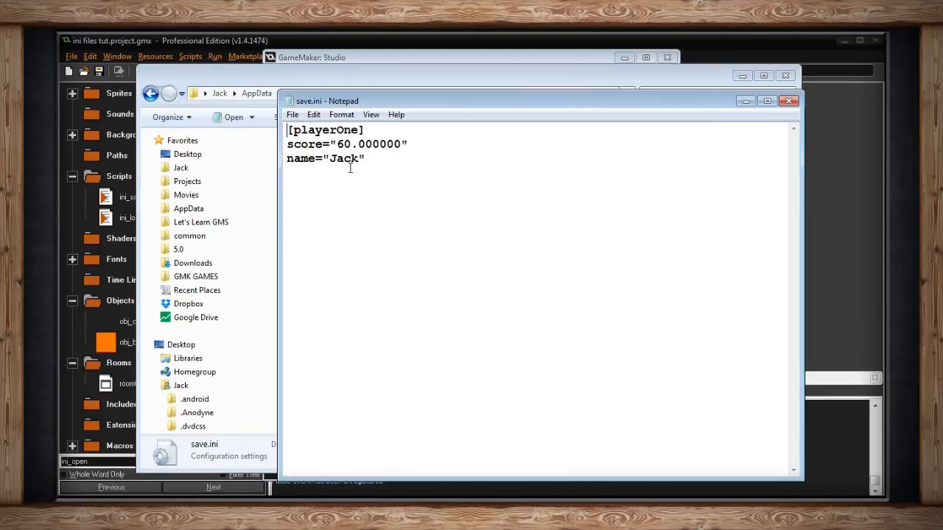
double_click(343, 144)
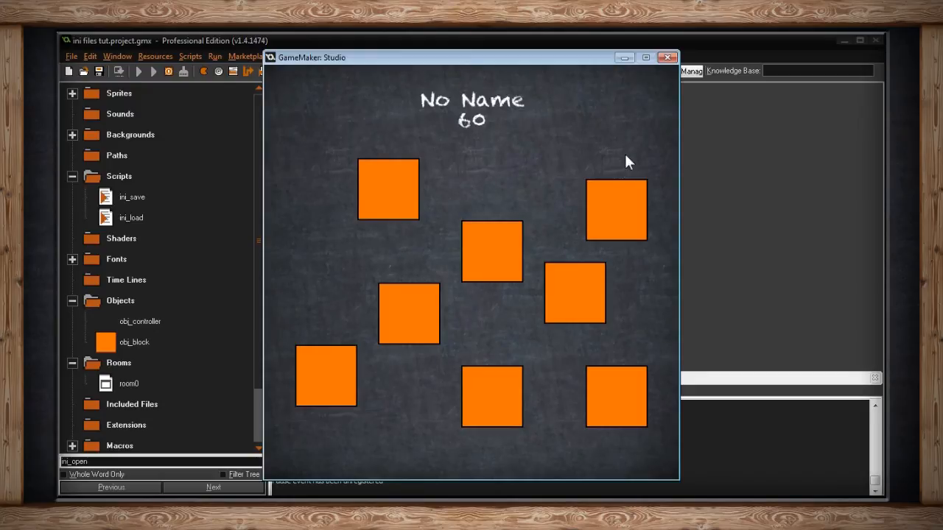
mouse_move(493, 113)
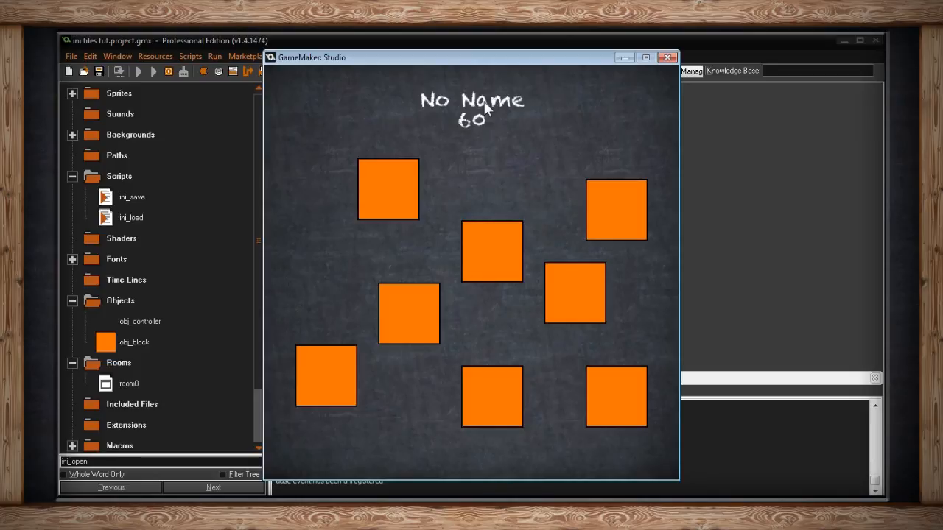
mouse_move(468, 119)
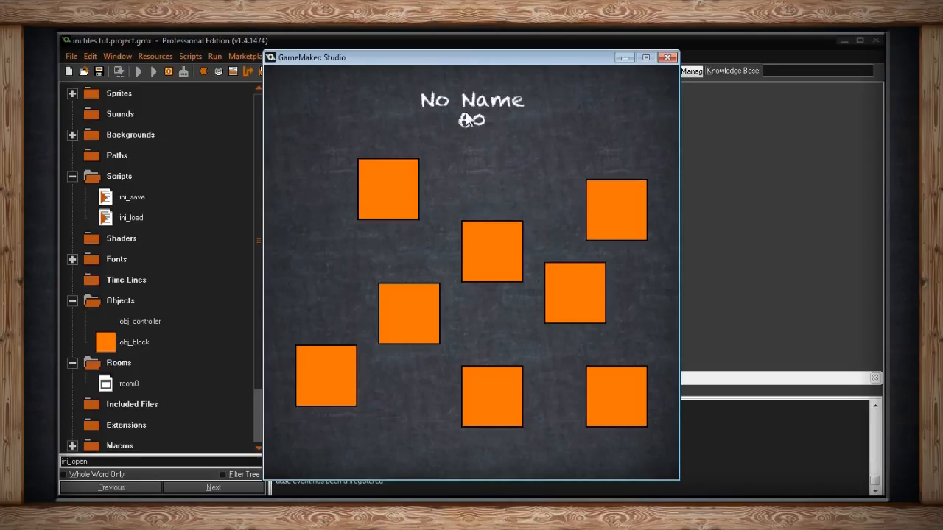
mouse_move(619, 123)
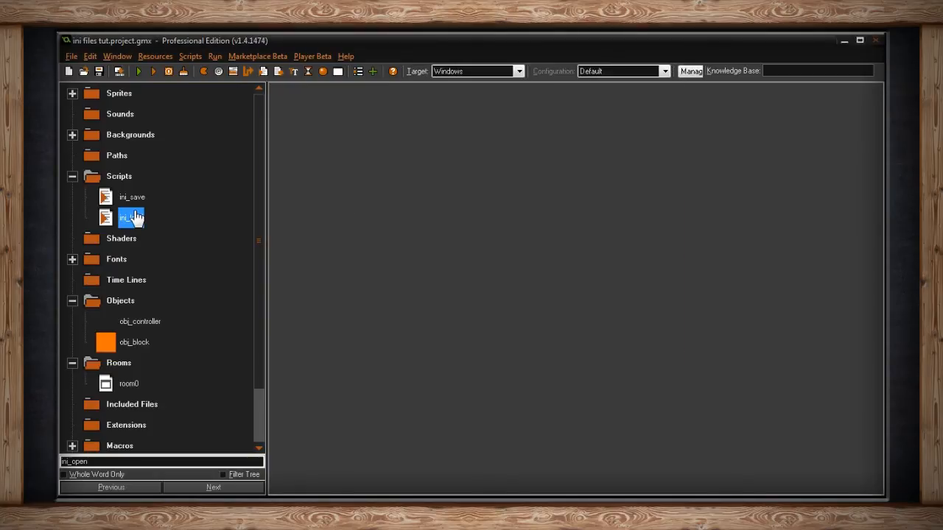
Step: Open ini_load and begin editing the name-key deletion block
double_click(131, 218)
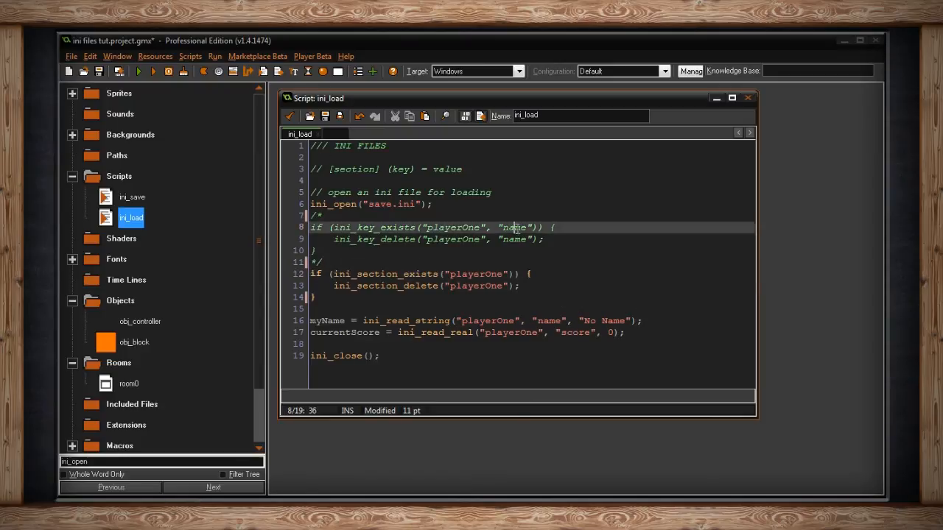
click(634, 320)
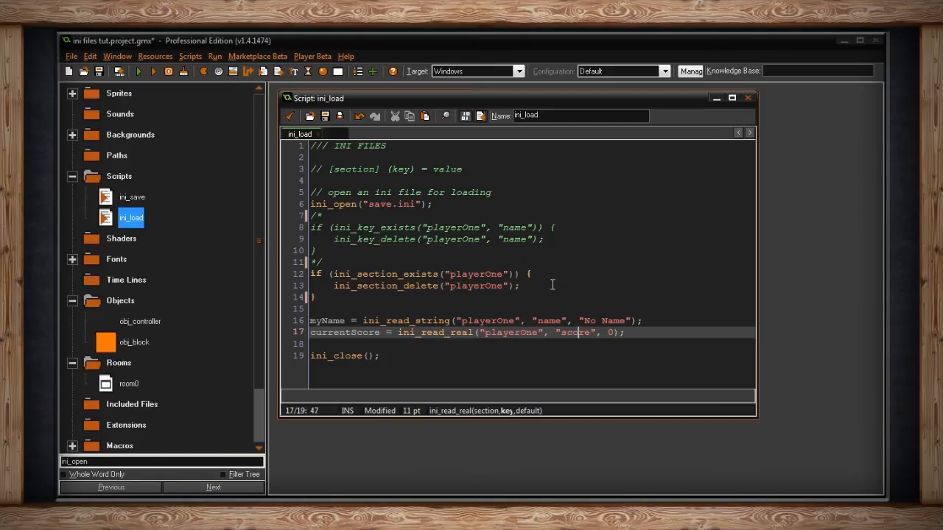
mouse_move(590, 298)
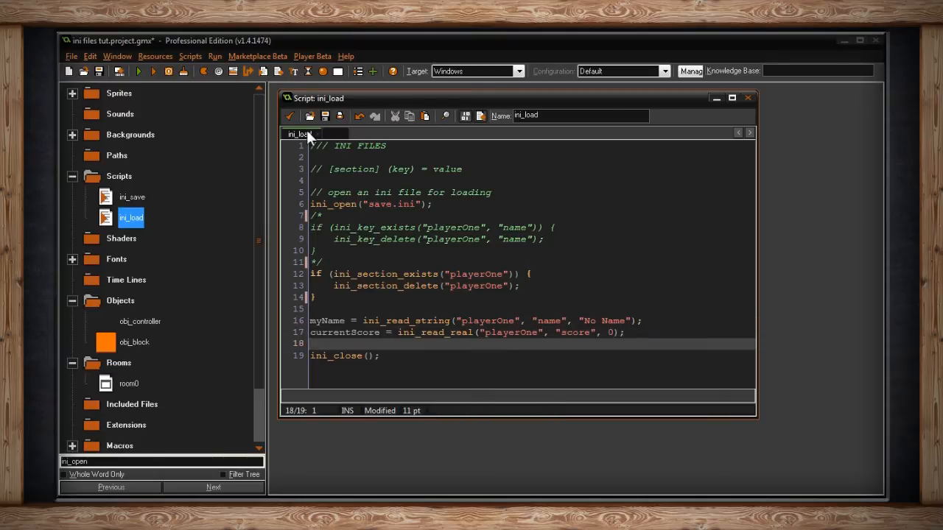
Step: Run the game with section deletion, then close the empty save.ini
click(138, 70)
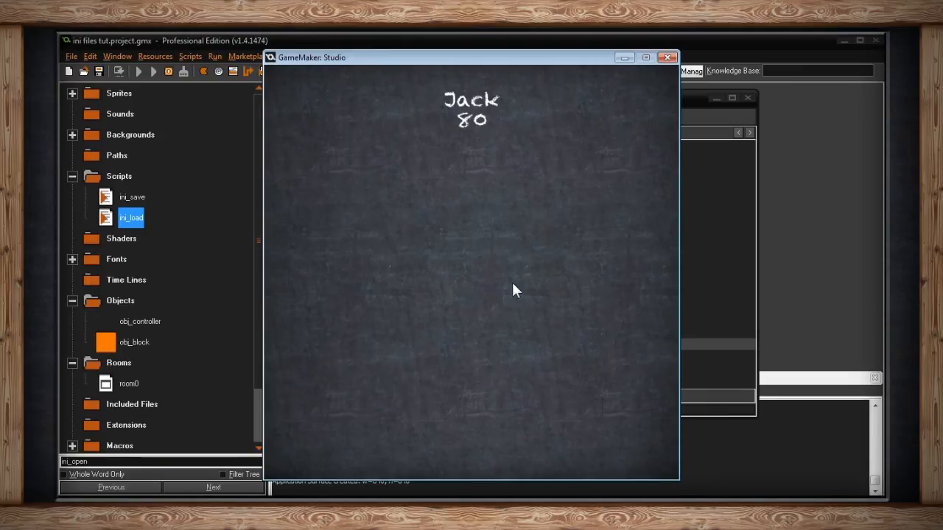
mouse_move(502, 257)
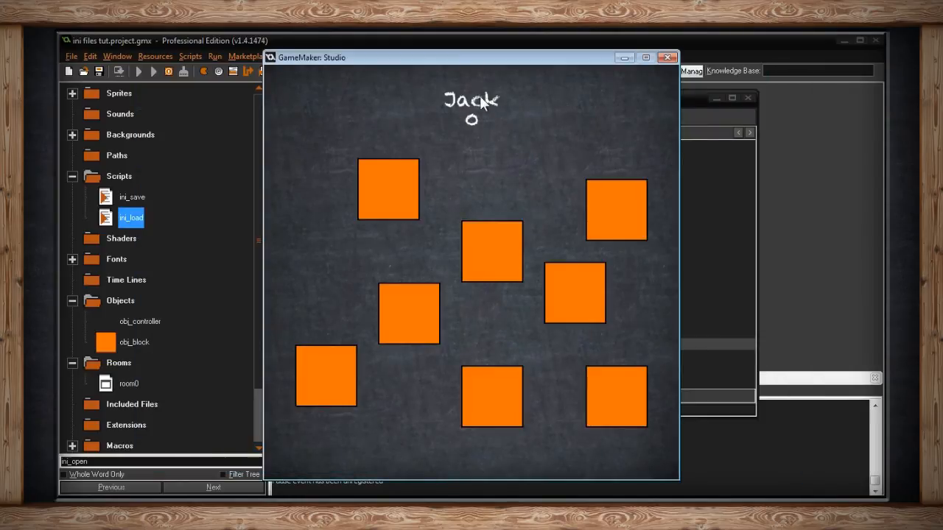
mouse_move(555, 128)
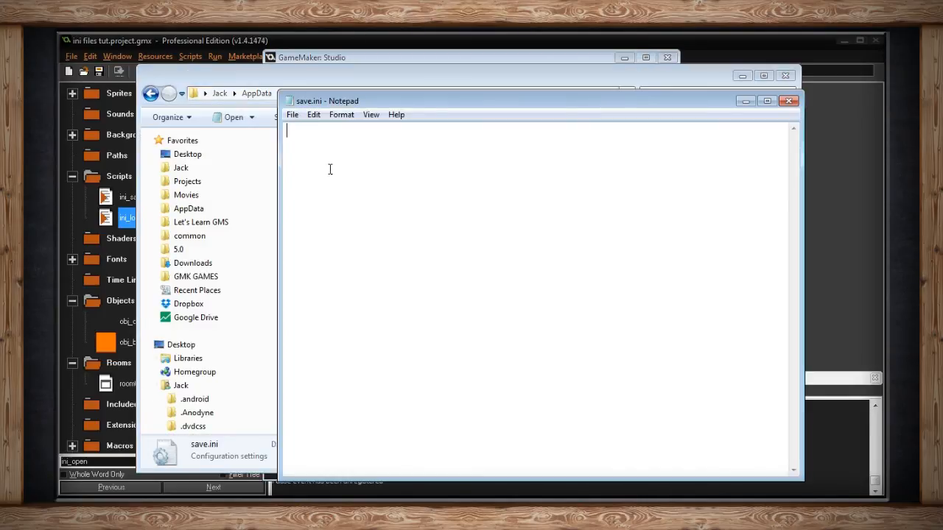
mouse_move(350, 154)
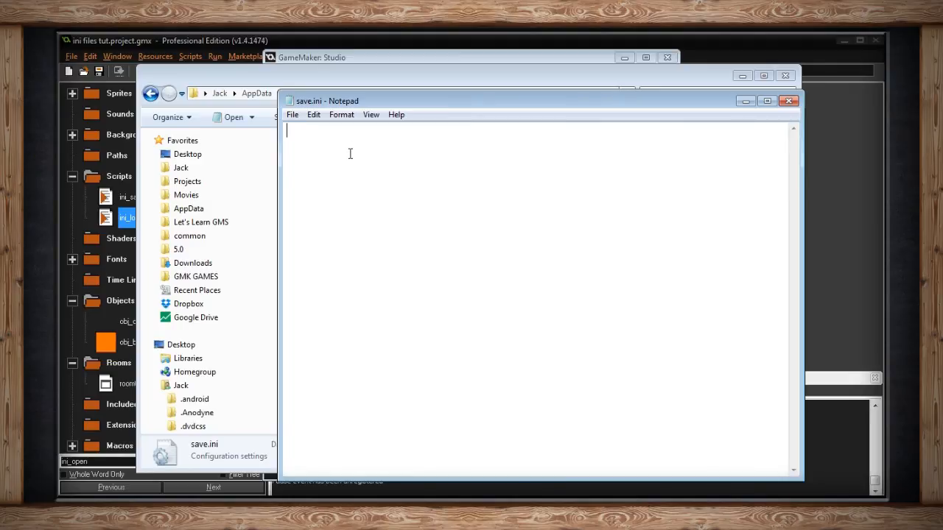
mouse_move(734, 114)
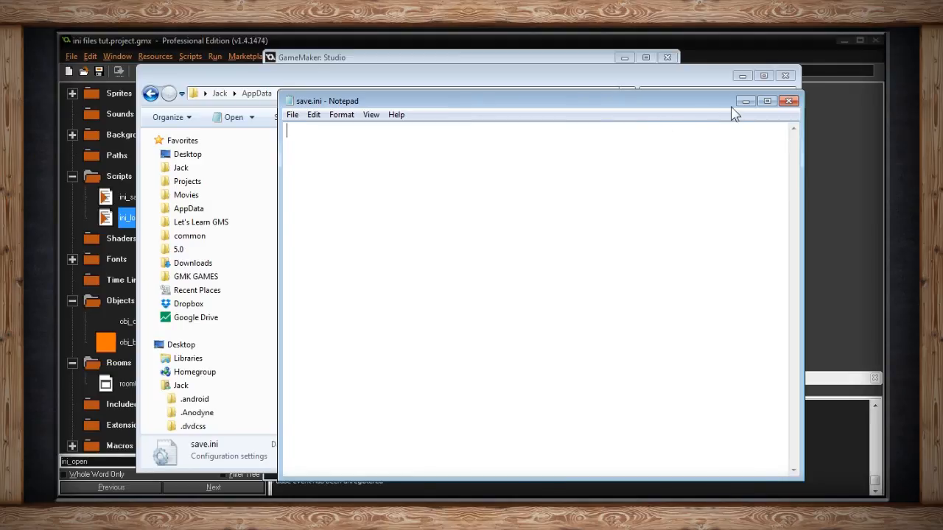
mouse_move(744, 114)
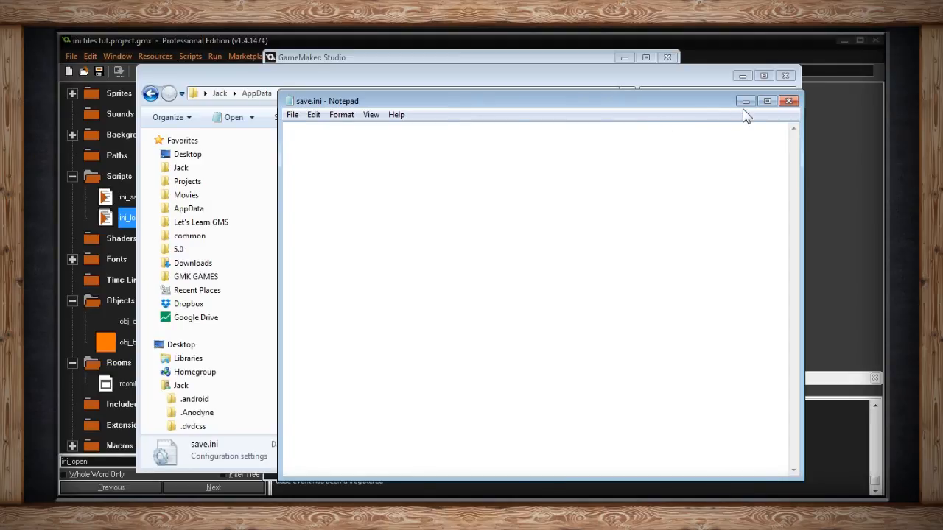
click(789, 101)
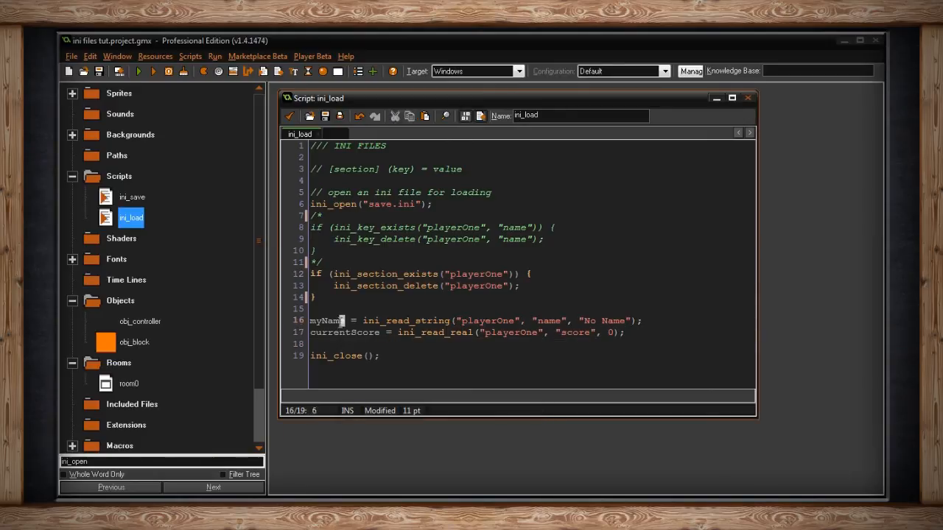
click(482, 344)
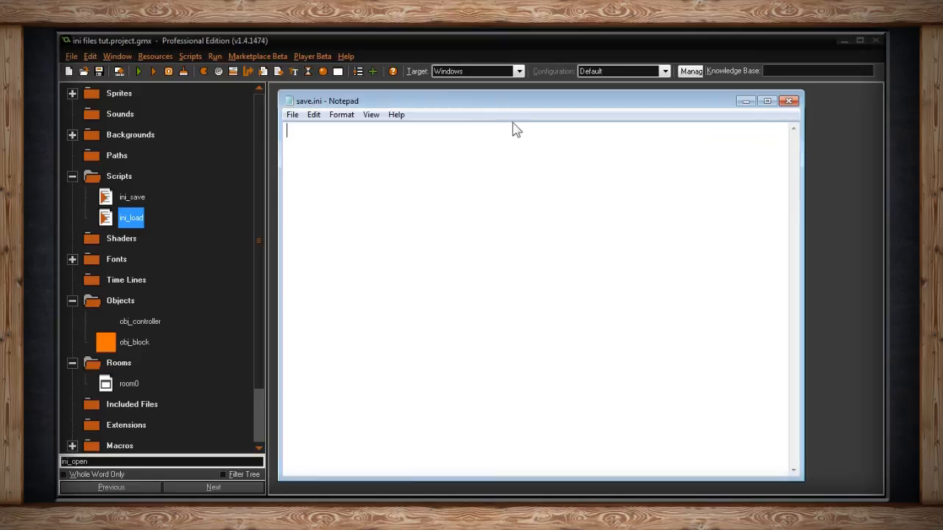
mouse_move(415, 200)
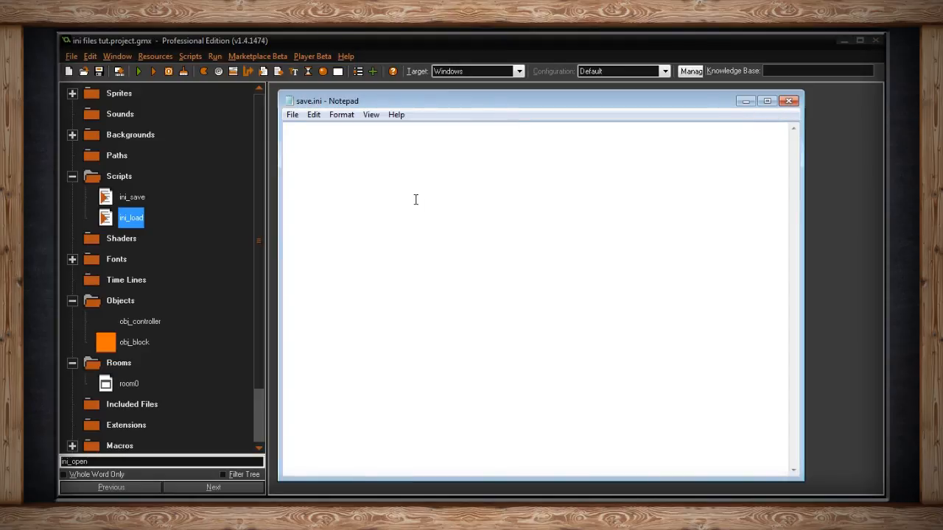
mouse_move(413, 207)
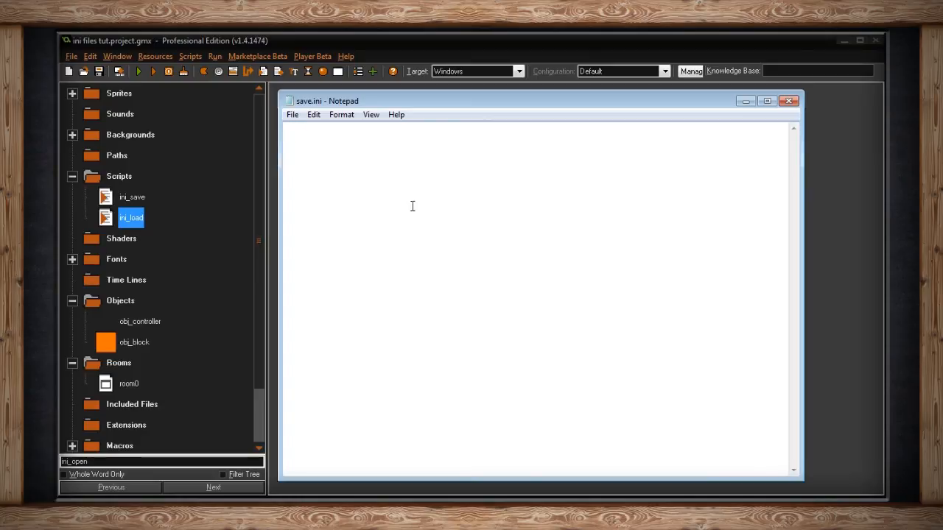
mouse_move(345, 160)
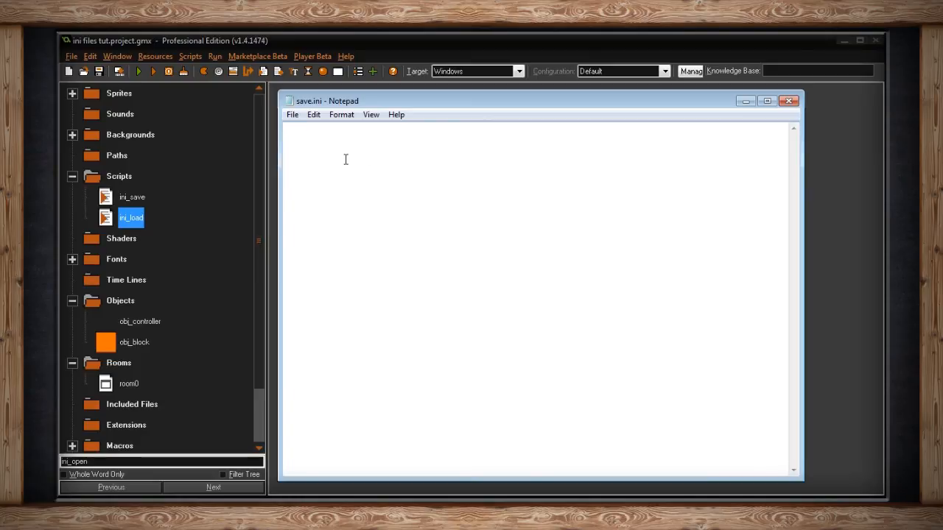